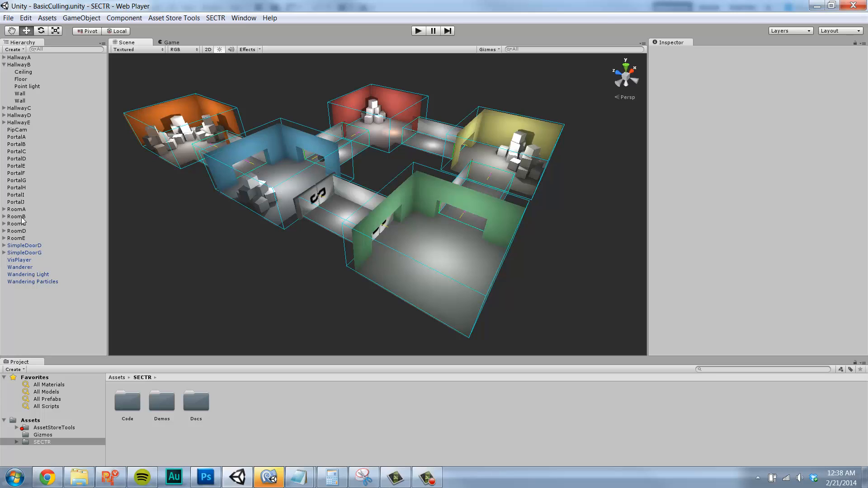
Select RoomA, HallwayC and PortalA to view their SECTR sector and portal components
left_click(17, 210)
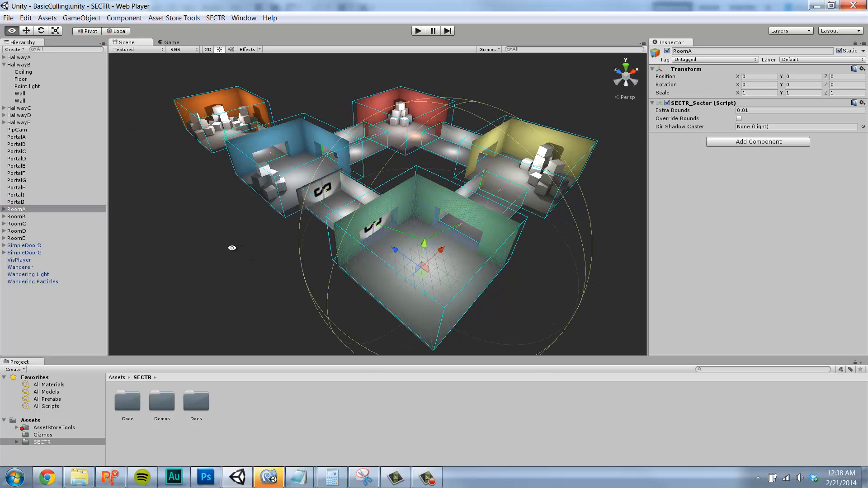
left_click(21, 108)
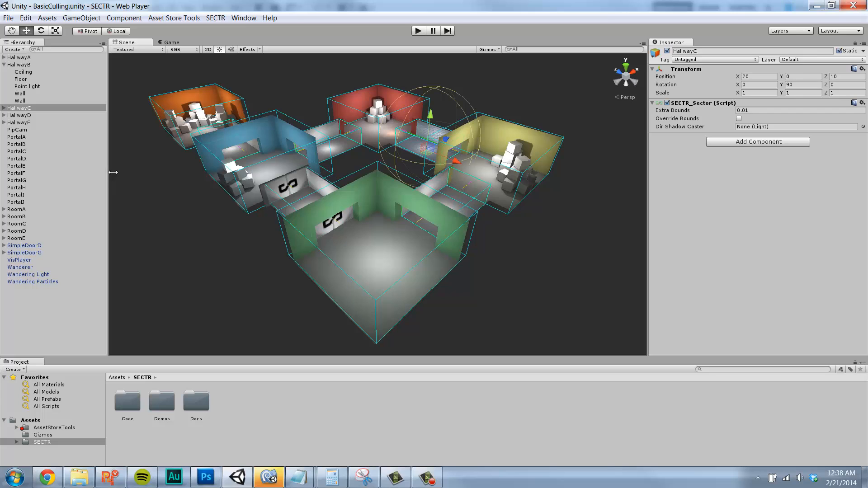
left_click(17, 137)
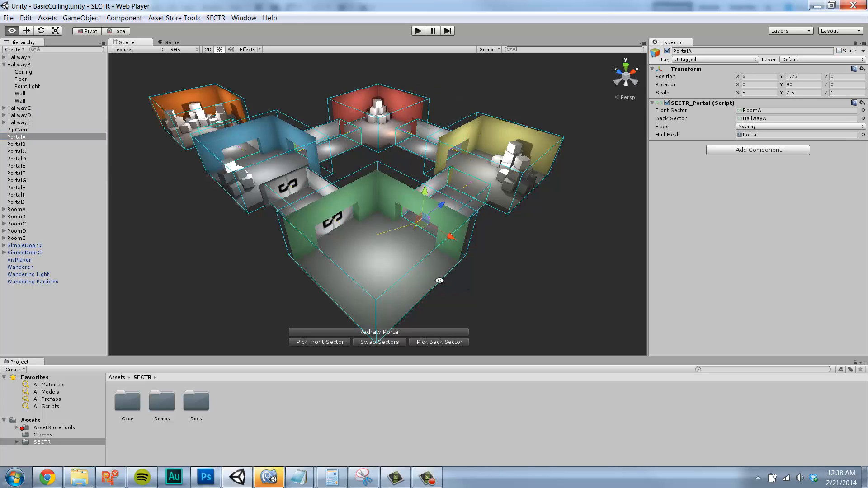